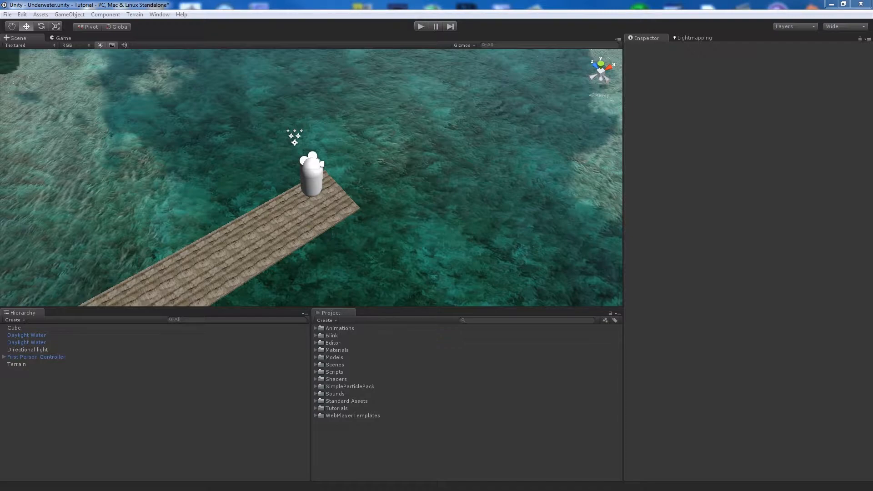
{"action": "mouse_move", "coordinate": [378, 405]}
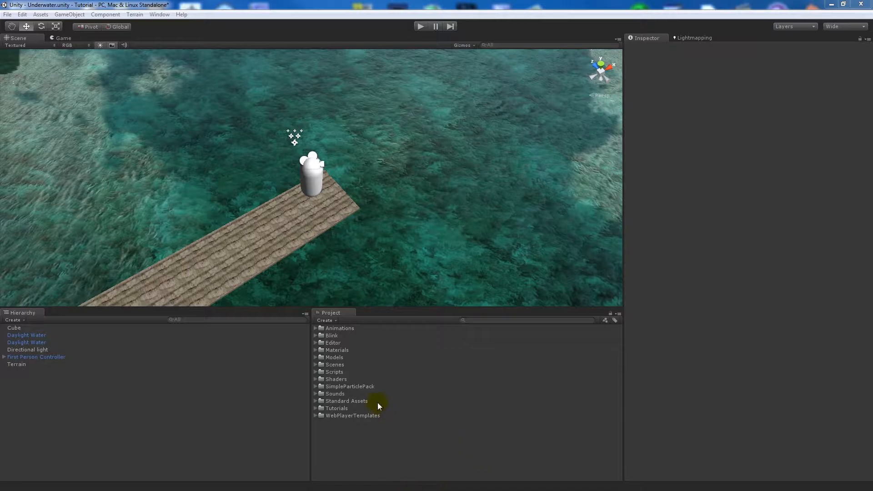
{"action": "mouse_move", "coordinate": [373, 402]}
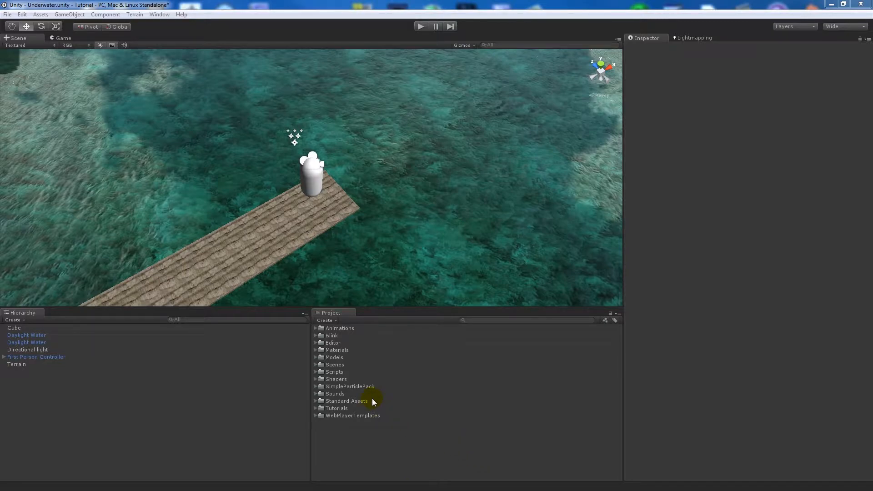
{"action": "mouse_move", "coordinate": [509, 480]}
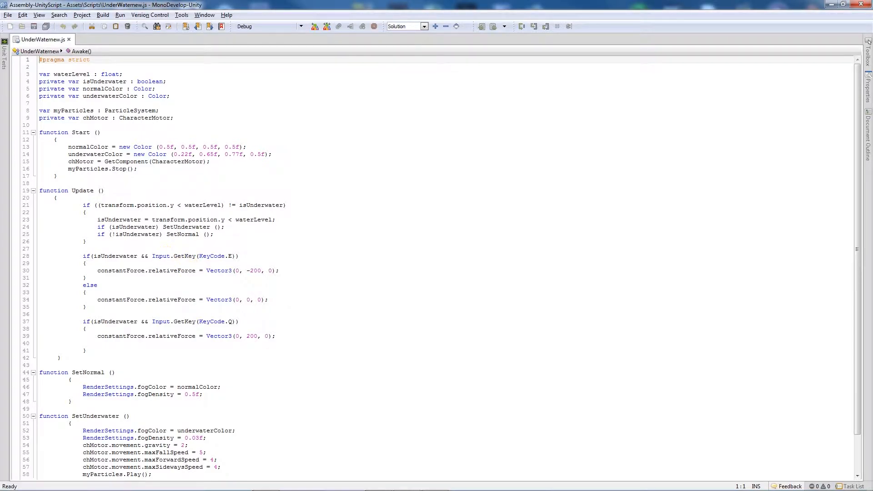
Below chMotor, declare private canSwim and underGround booleans set to false, plus float groundLevel.
{"action": "left_click", "coordinate": [174, 117]}
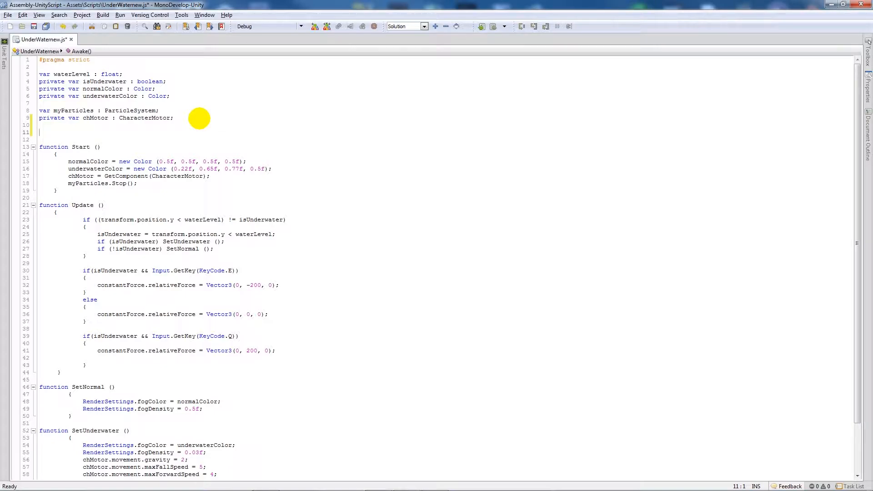
{"action": "type", "text": "private var"}
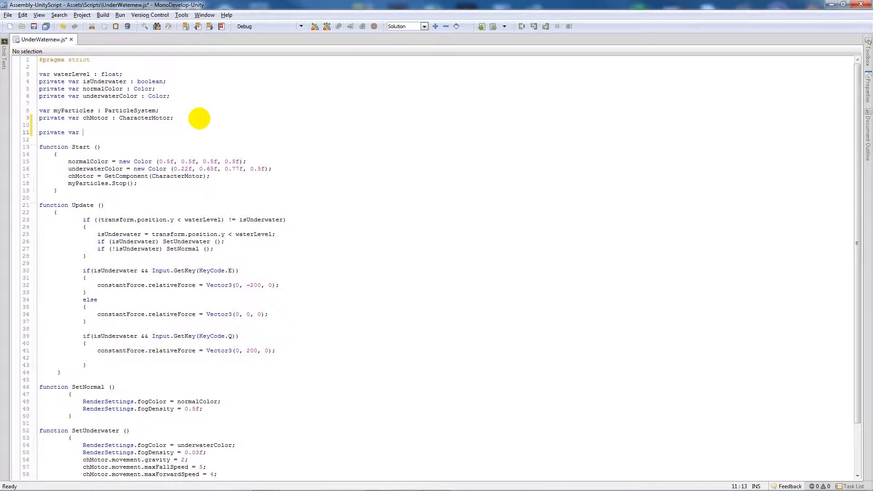
{"action": "type", "text": "canSwim"}
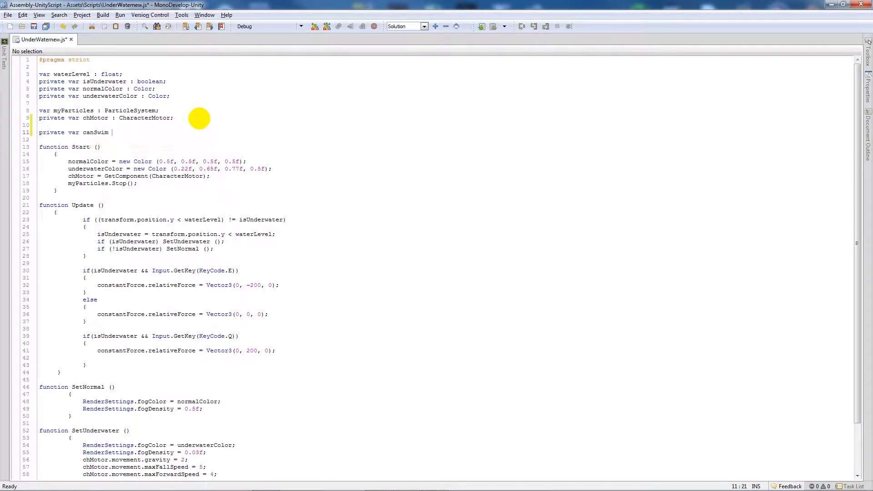
{"action": "type", "text": ": boolean ="}
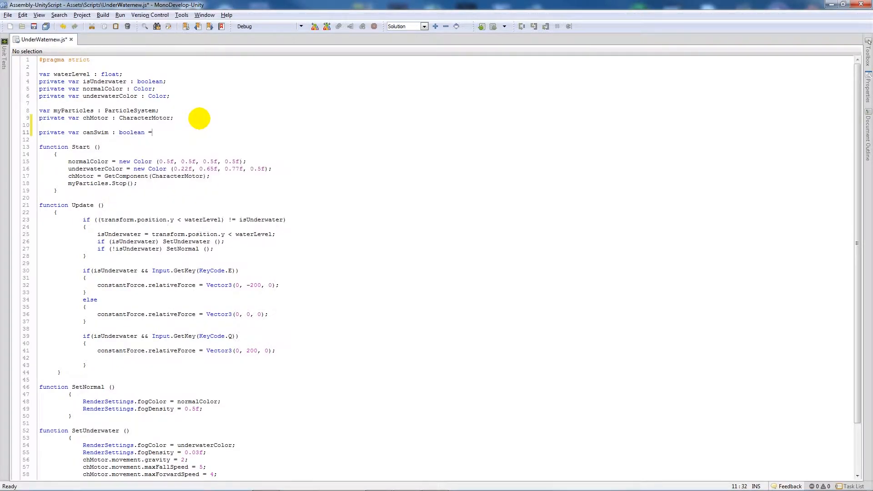
{"action": "type", "text": "false;"}
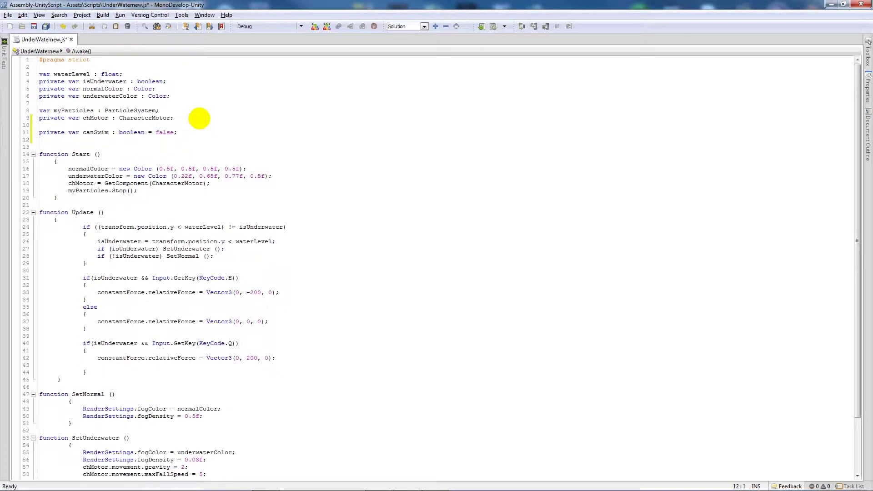
{"action": "type", "text": "private var"}
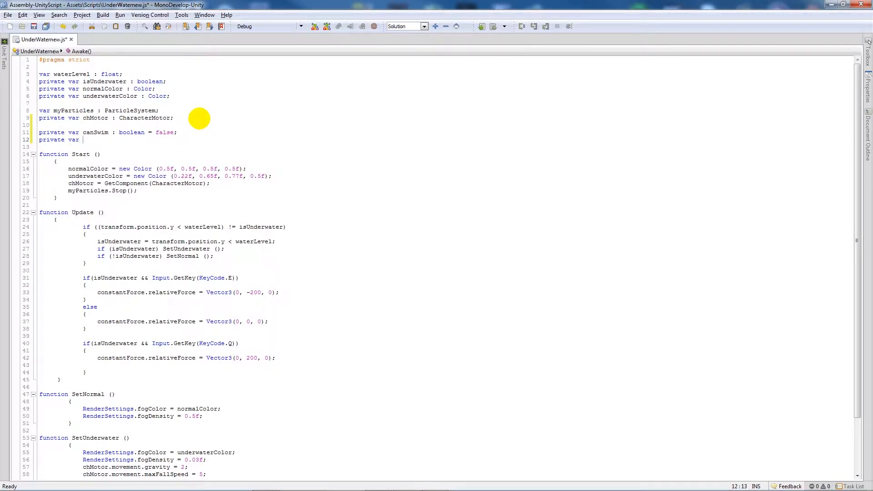
{"action": "type", "text": "underGr"}
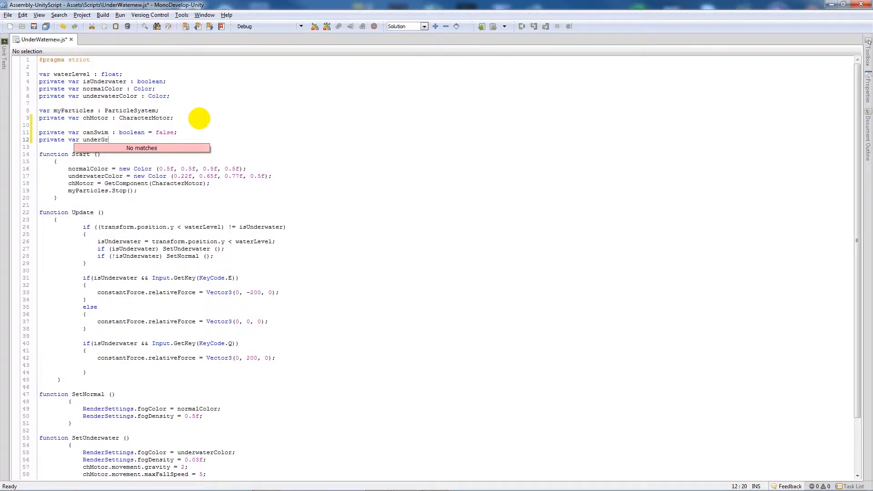
{"action": "type", "text": "ound : boolean = false"}
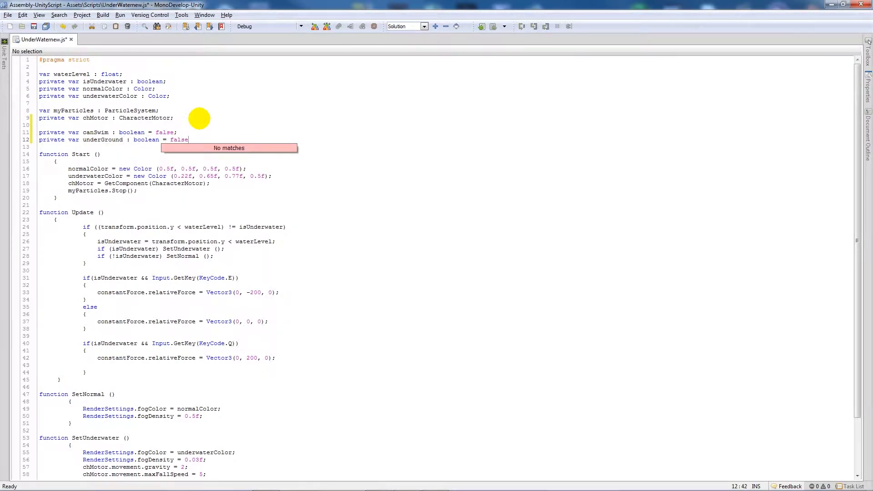
{"action": "type", "text": "var"}
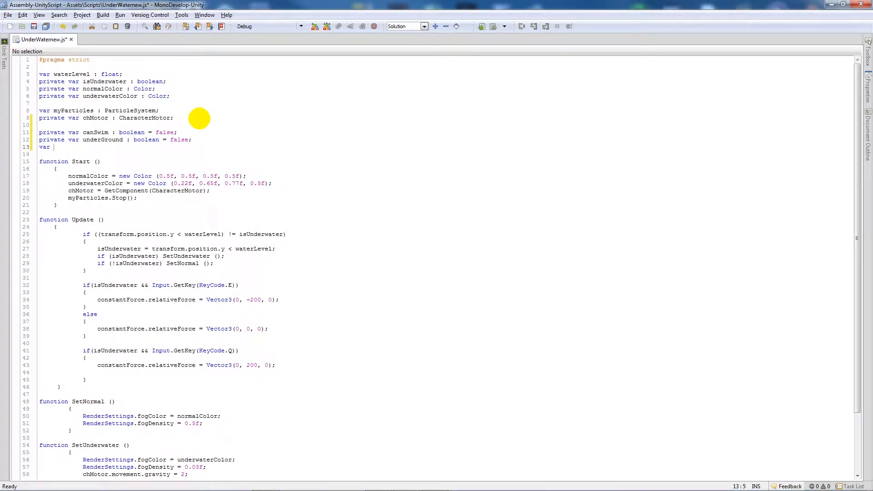
{"action": "type", "text": "groundLevel : float;"}
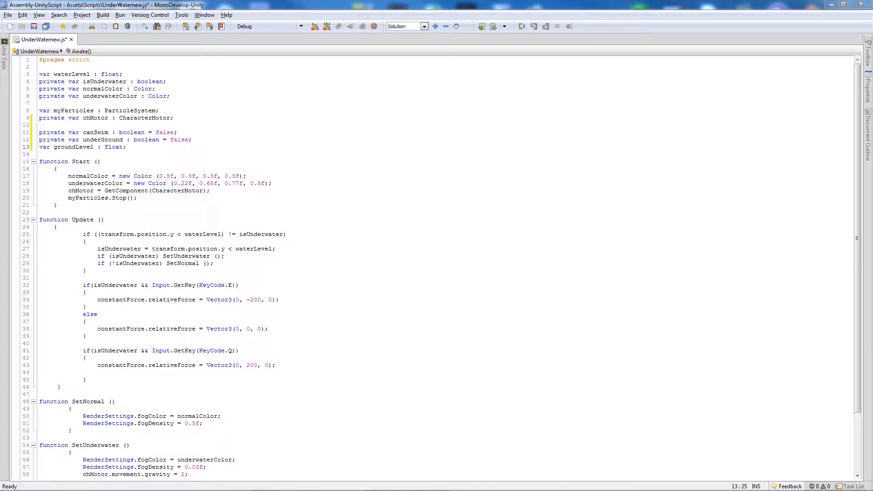
{"action": "scroll", "scroll_direction": "down", "scroll_amount": 3}
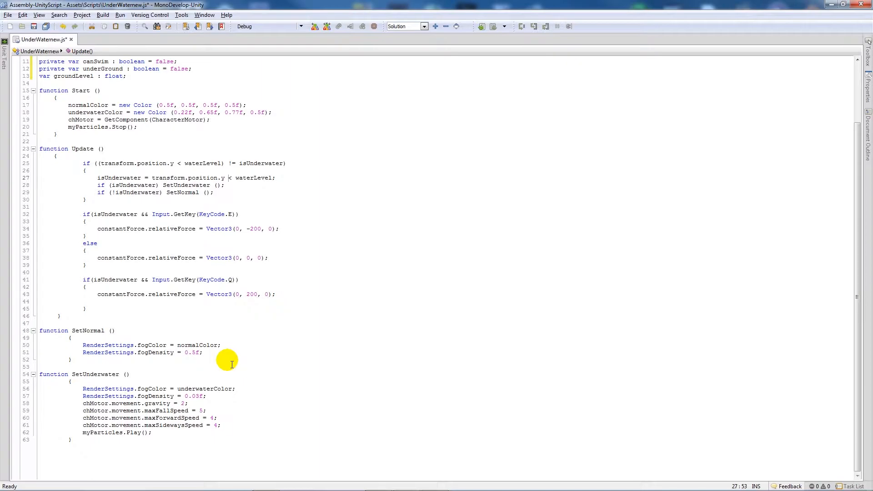
{"action": "left_click", "coordinate": [378, 482]}
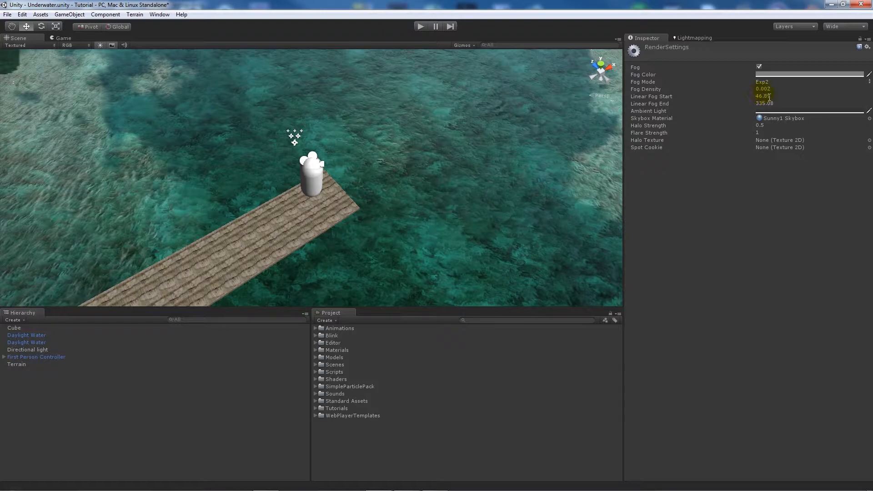
{"action": "left_click", "coordinate": [406, 481]}
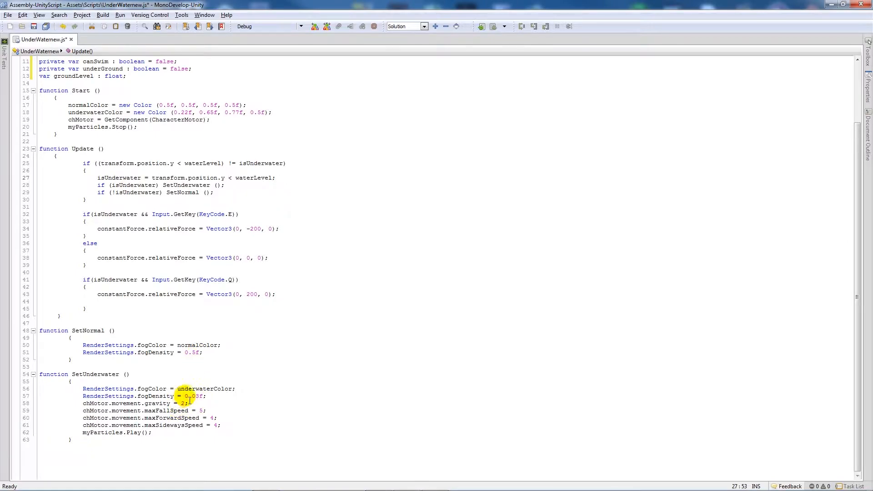
In SetNormal, use fog density 0.002f and restore gravity 20, fall speed 20, forward/sideways speed 6.
{"action": "left_click", "coordinate": [199, 403]}
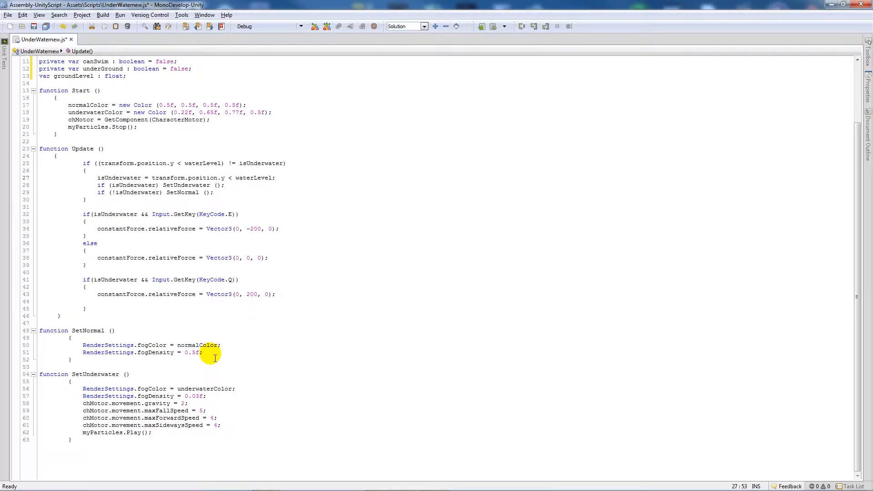
{"action": "left_click", "coordinate": [221, 345]}
{"action": "type", "text": "002"}
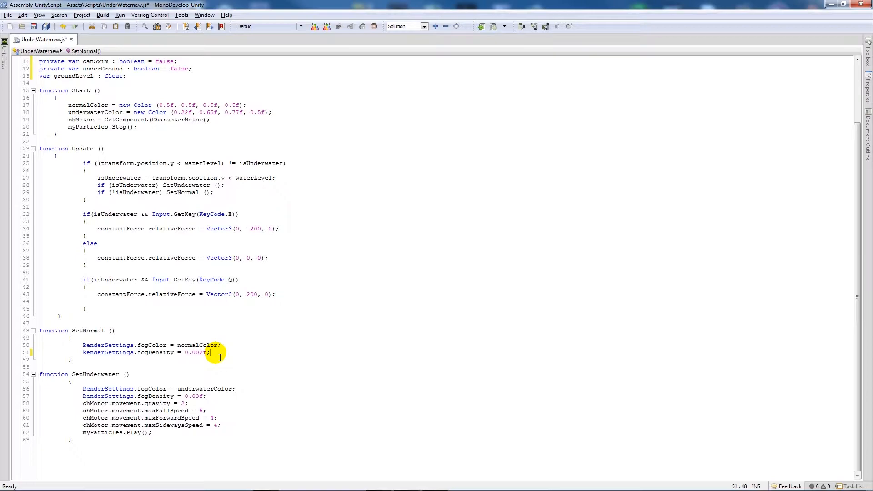
{"action": "type", "text": "chM"}
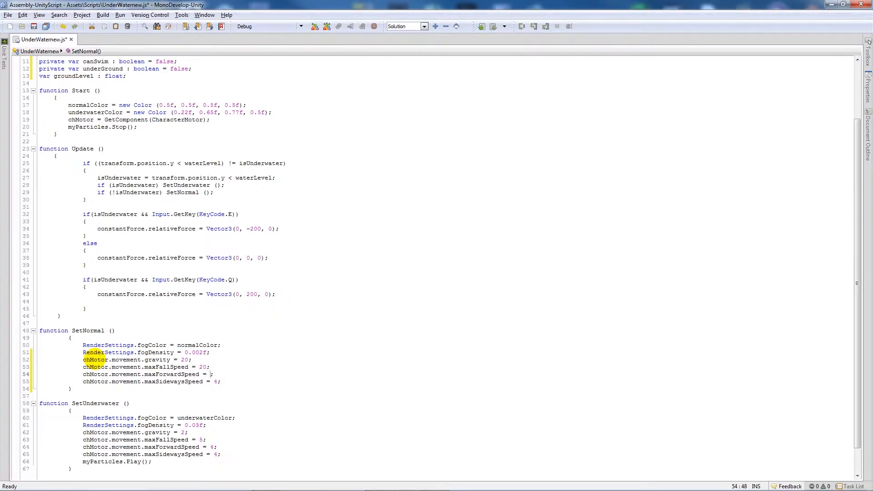
{"action": "type", "text": "6"}
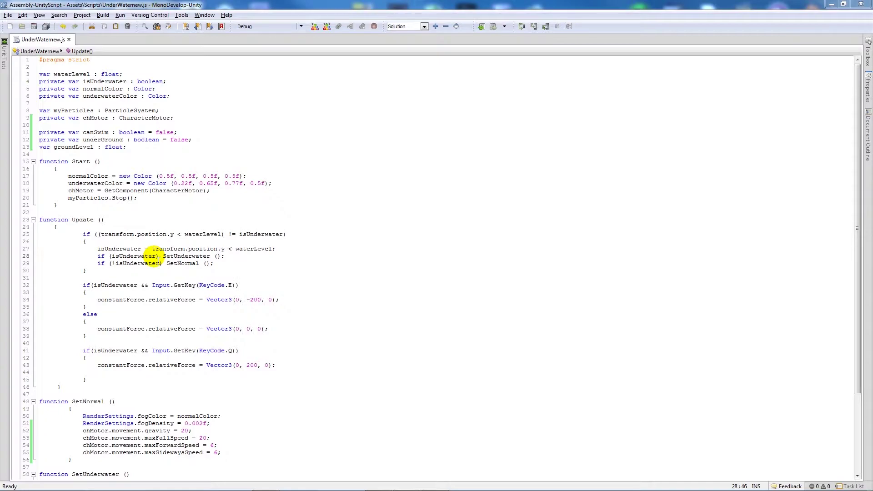
Add a new Update check testing whether the position's y is below groundLevel.
{"action": "left_click", "coordinate": [88, 270]}
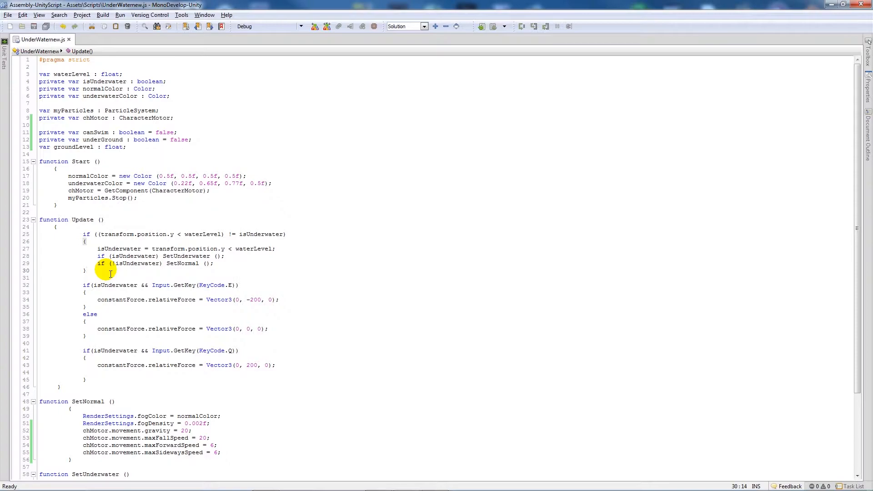
{"action": "key", "text": "Return"}
{"action": "type", "text": "if(transform"}
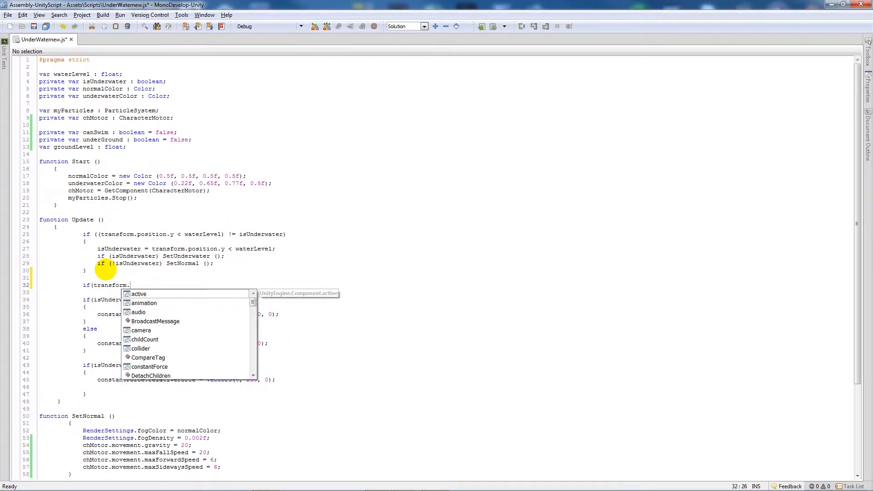
{"action": "type", "text": ".position"}
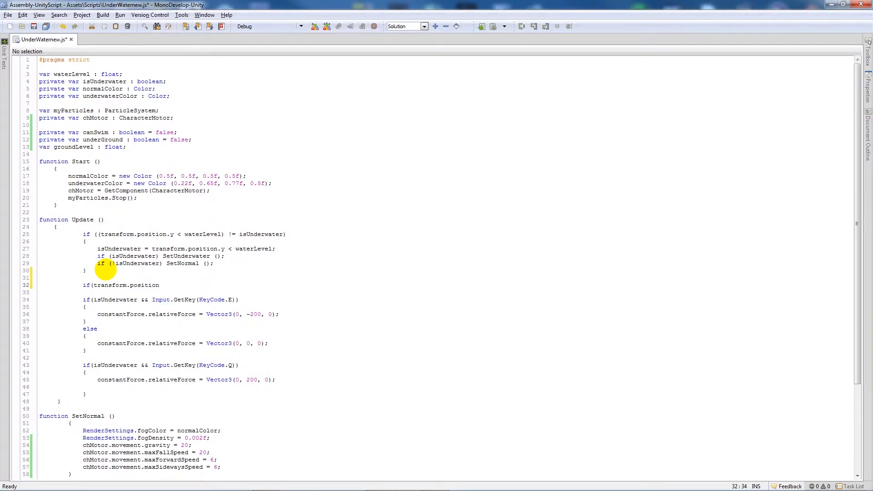
{"action": "type", "text": ".y <"}
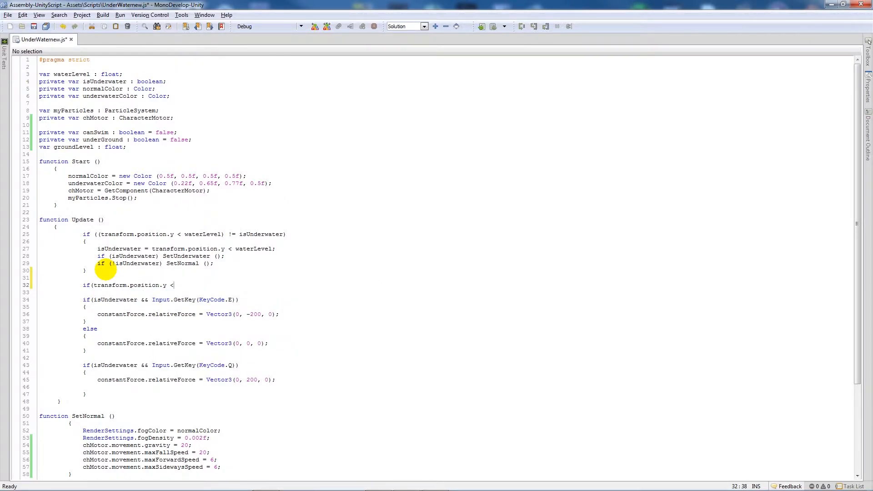
{"action": "type", "text": "groundLevel)"}
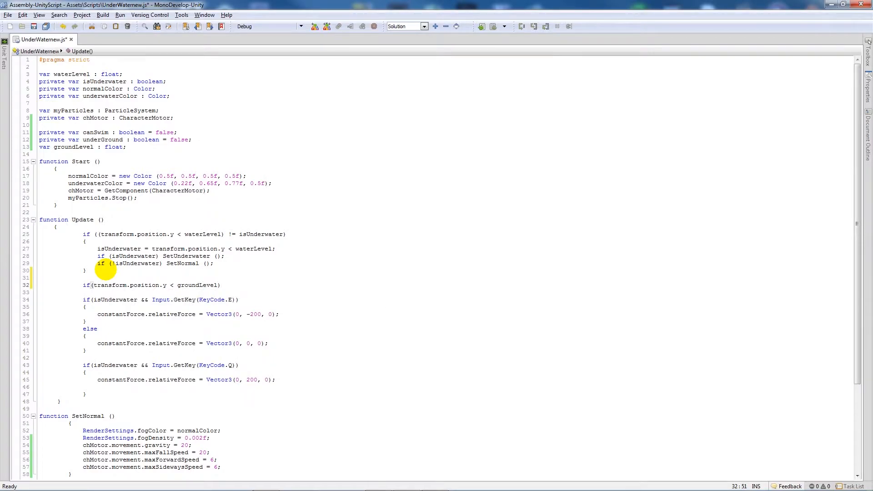
{"action": "key", "text": "enter"}
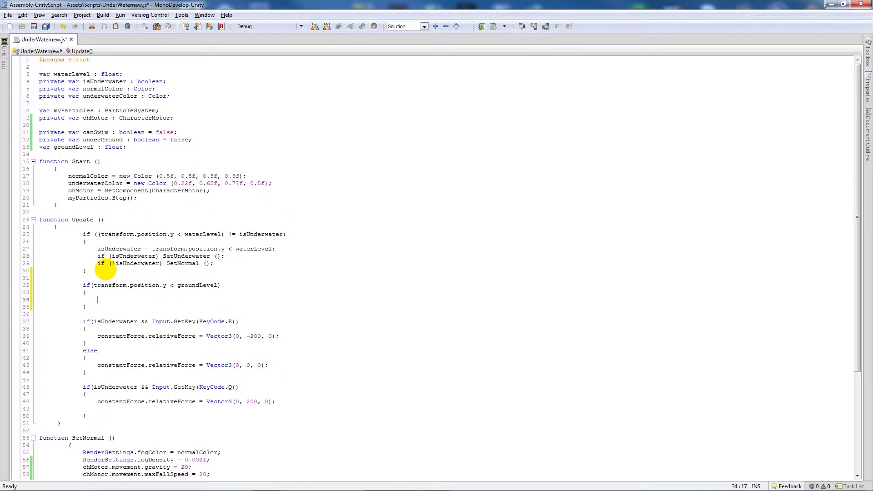
Inside it set canSwim and underGround true, with an else setting underGround false.
{"action": "type", "text": "canSwim"}
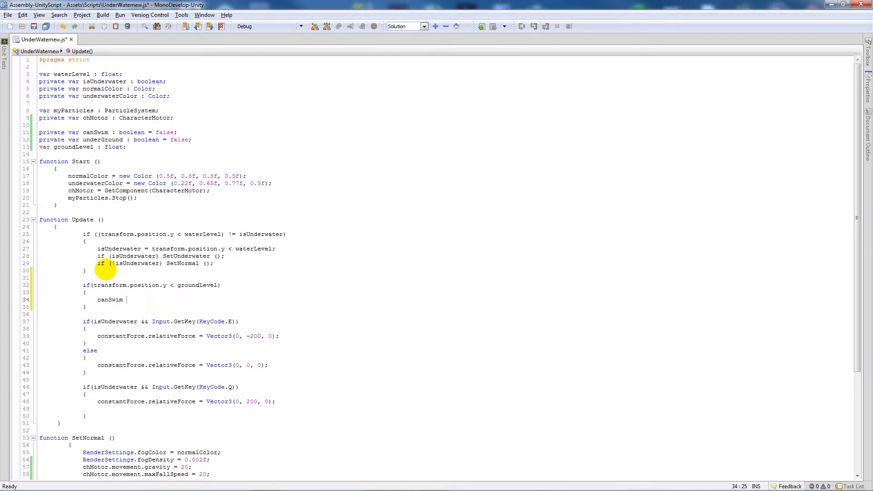
{"action": "type", "text": "= true;"}
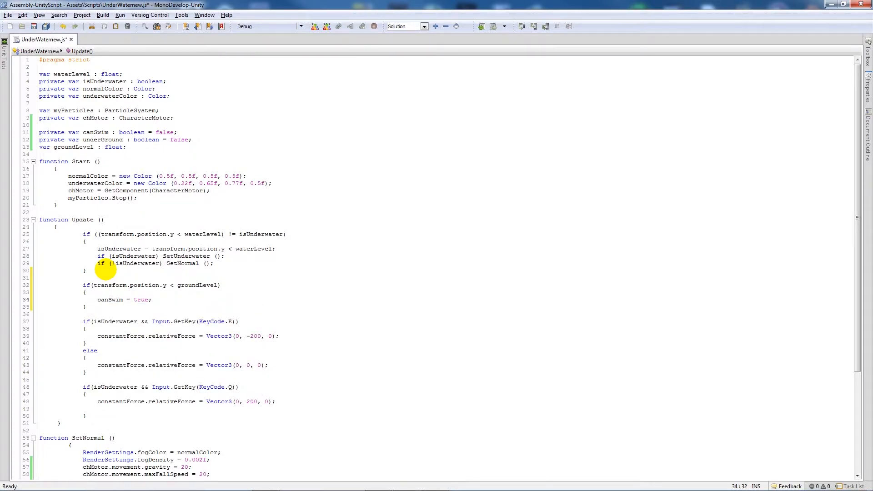
{"action": "type", "text": "underGround = true;"}
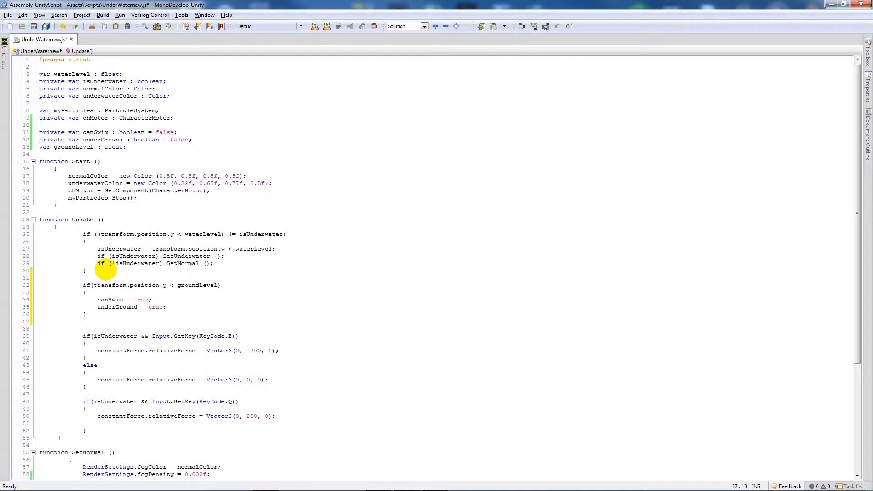
{"action": "type", "text": "else"}
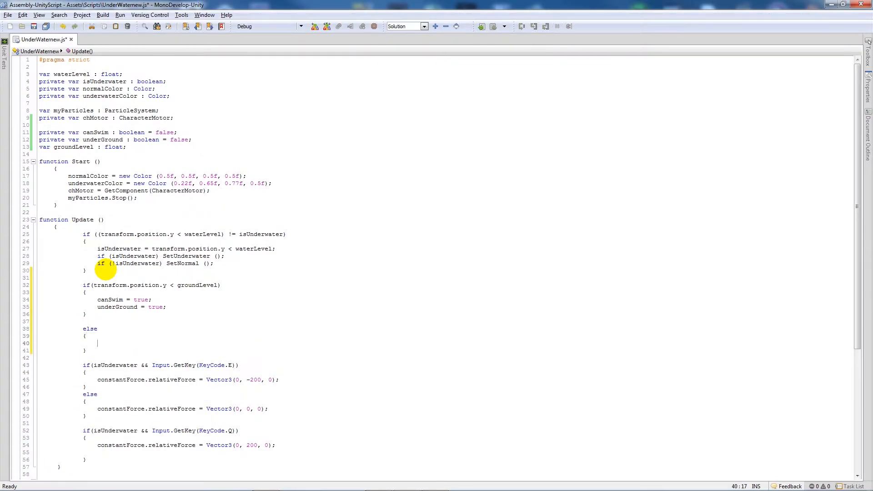
{"action": "type", "text": "underG"}
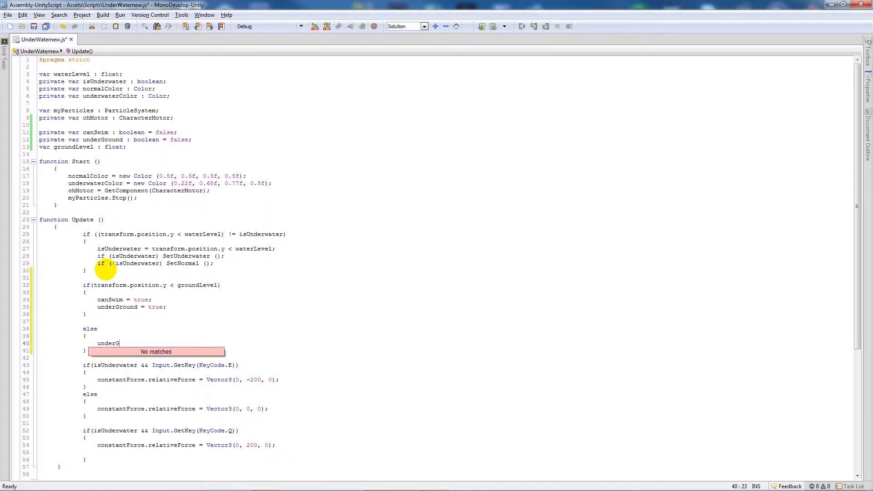
{"action": "type", "text": "round = false;"}
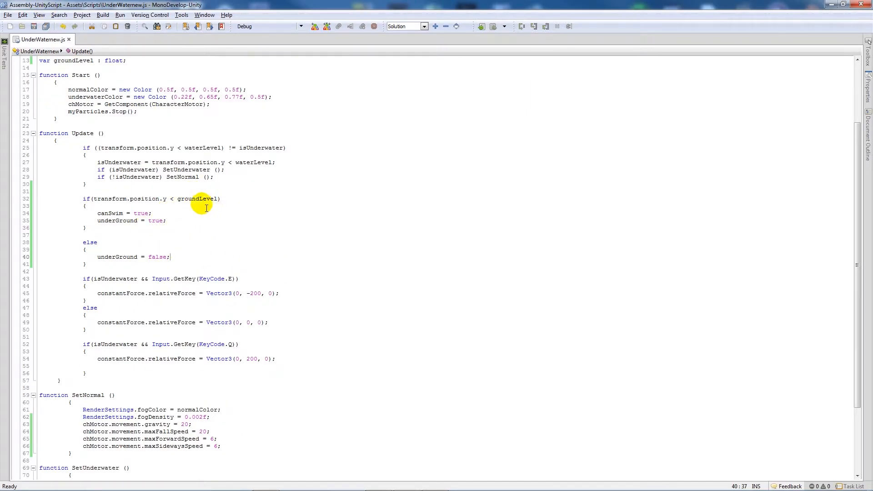
{"action": "mouse_move", "coordinate": [226, 208]}
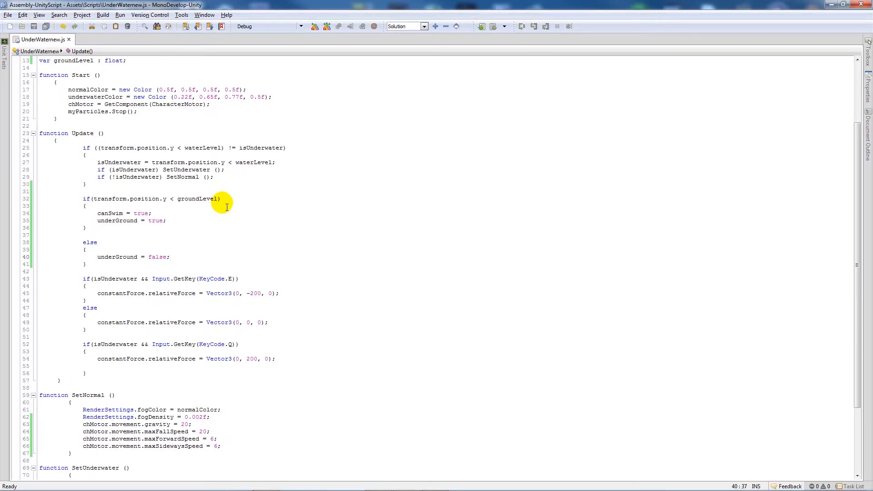
Change the groundLevel comparison from < to <=.
{"action": "left_click", "coordinate": [170, 256]}
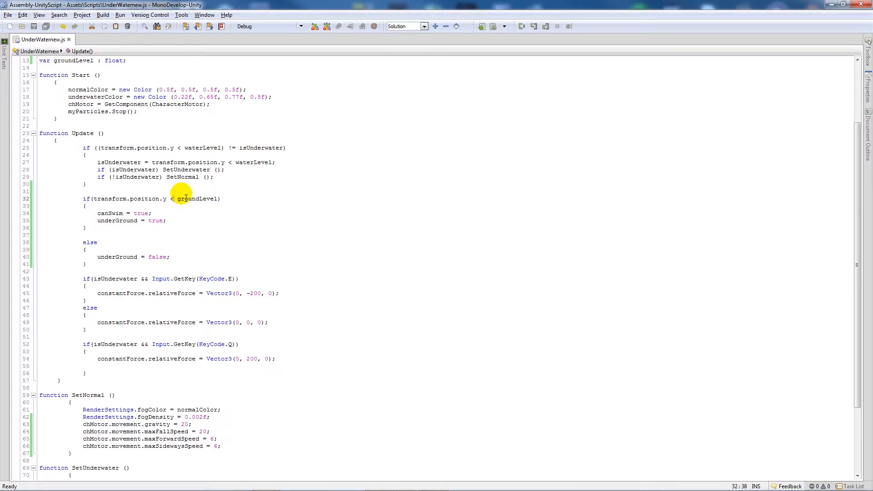
{"action": "type", "text": "="}
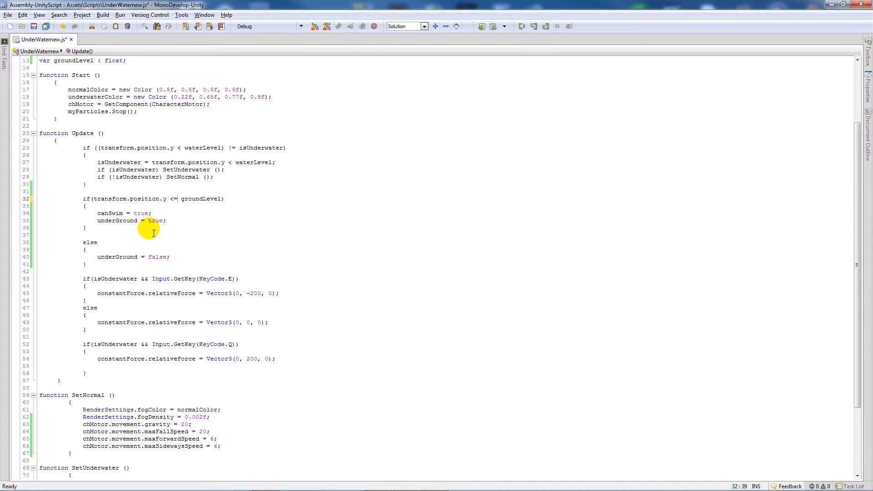
{"action": "mouse_move", "coordinate": [92, 242]}
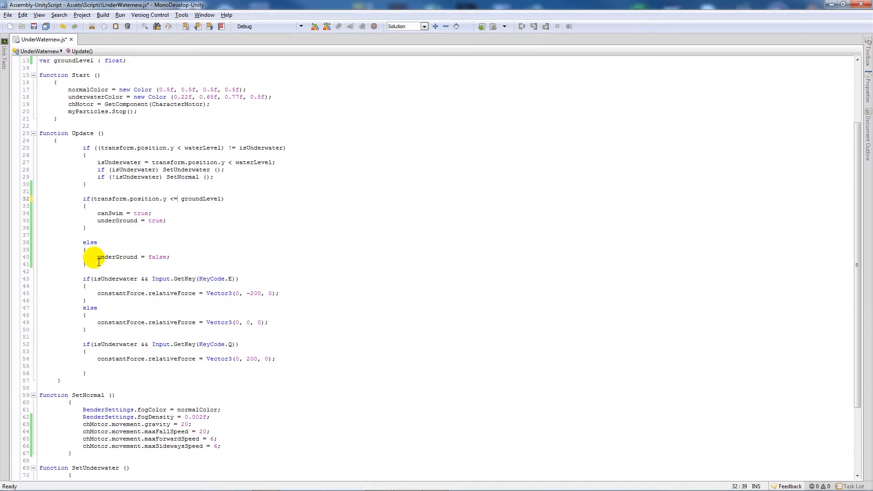
{"action": "mouse_move", "coordinate": [116, 250]}
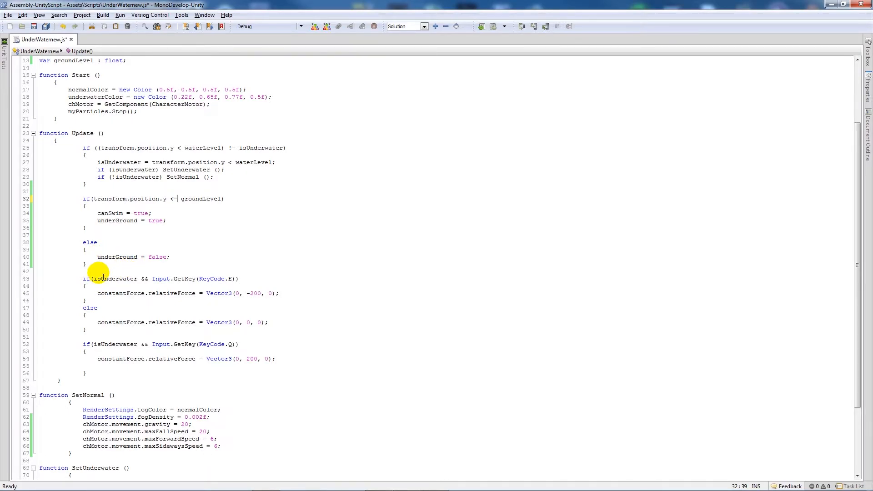
{"action": "mouse_move", "coordinate": [181, 286]}
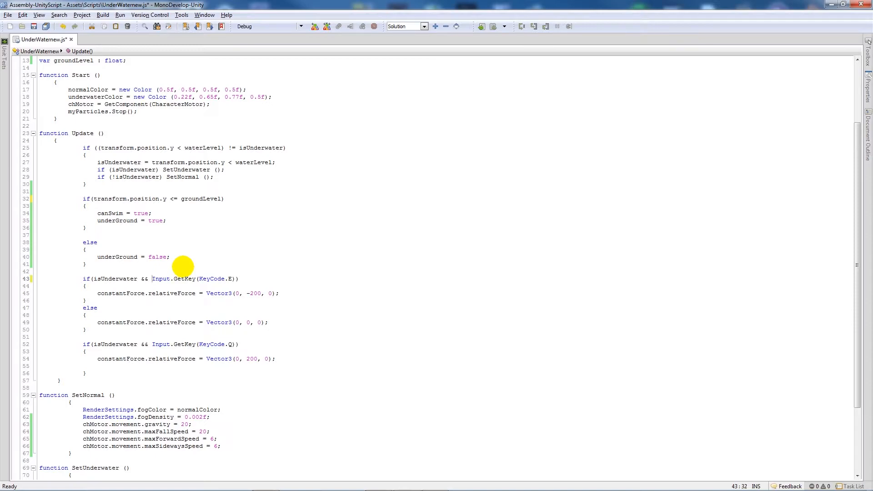
Gate E on canSwim true and underGround false, Q on canSwim, and set canSwim false in SetNormal.
{"action": "type", "text": "canSwim == true && underGround"}
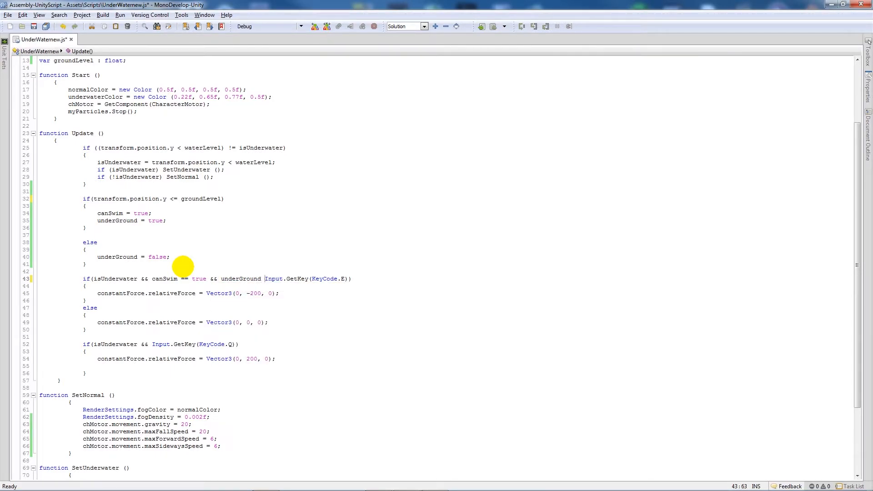
{"action": "type", "text": "false &&"}
{"action": "left_click", "coordinate": [160, 344]}
{"action": "type", "text": " canSwim == true"}
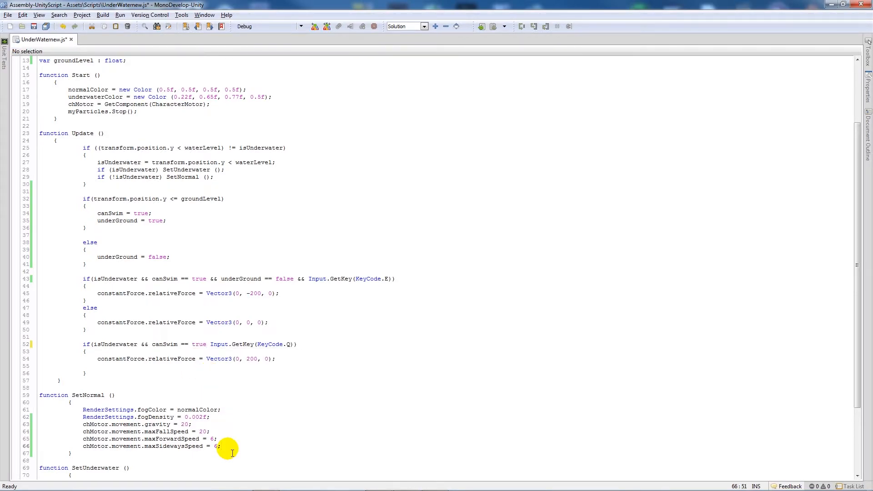
{"action": "key", "text": "Return"}
{"action": "type", "text": "canSwim = false;"}
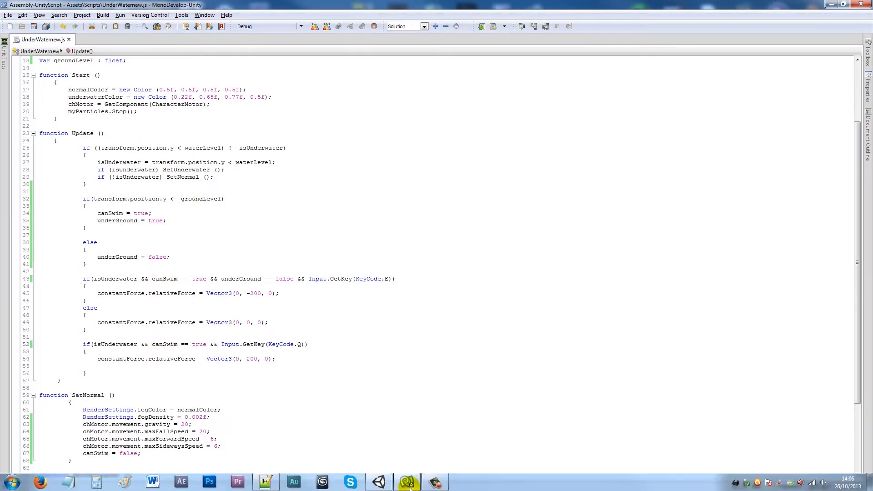
Enter 7 in the Under Waternew component's Ground Level field.
{"action": "left_click", "coordinate": [407, 482]}
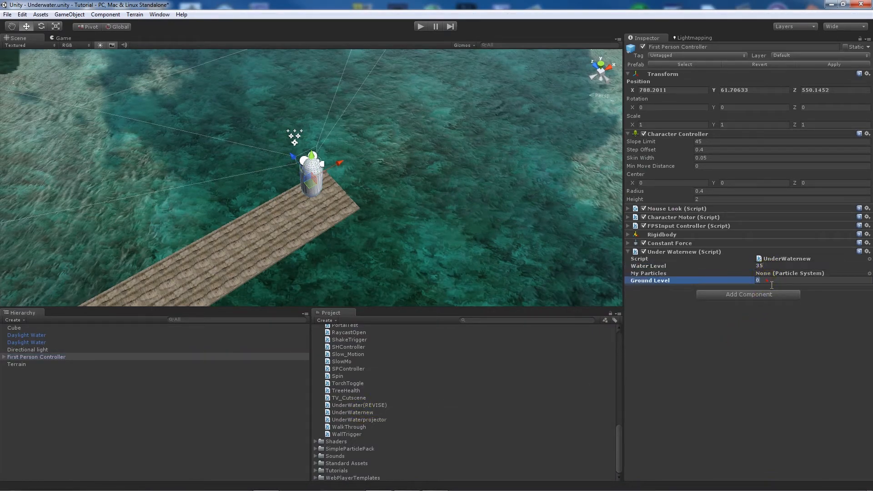
{"action": "type", "text": "7"}
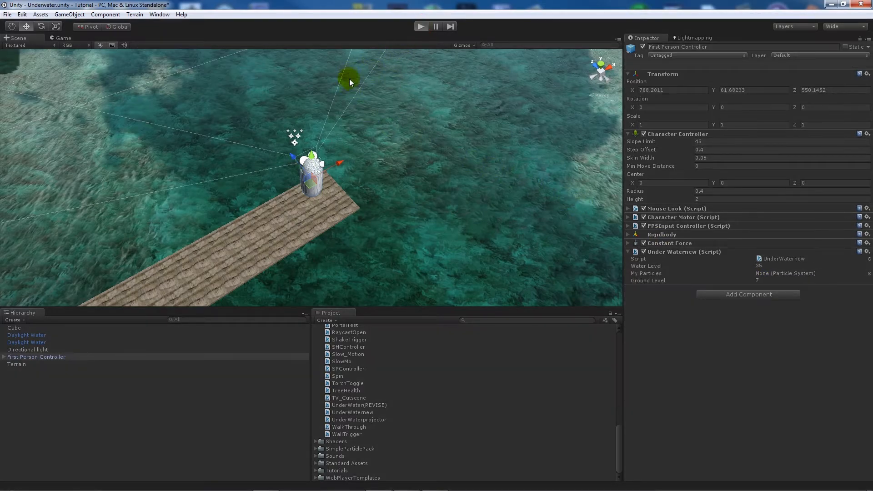
Play-test swimming with E and Q, stop the game, and return to MonoDevelop.
{"action": "left_click", "coordinate": [421, 26]}
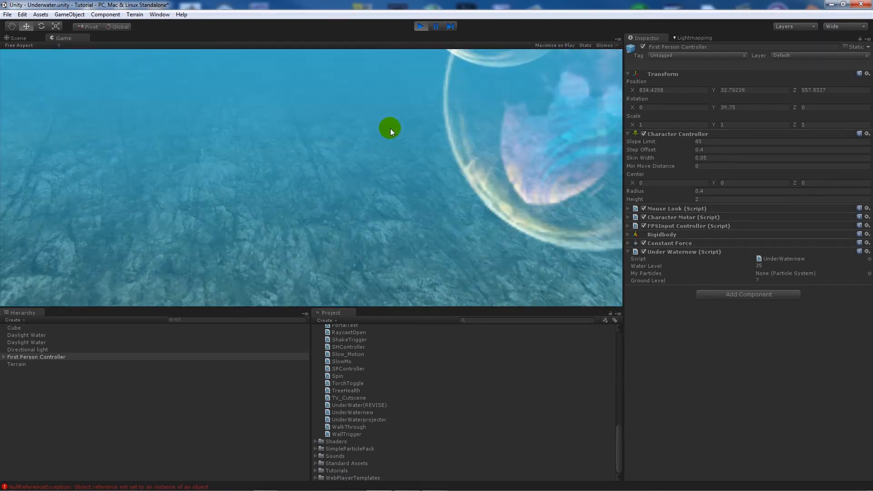
{"action": "left_click", "coordinate": [420, 26]}
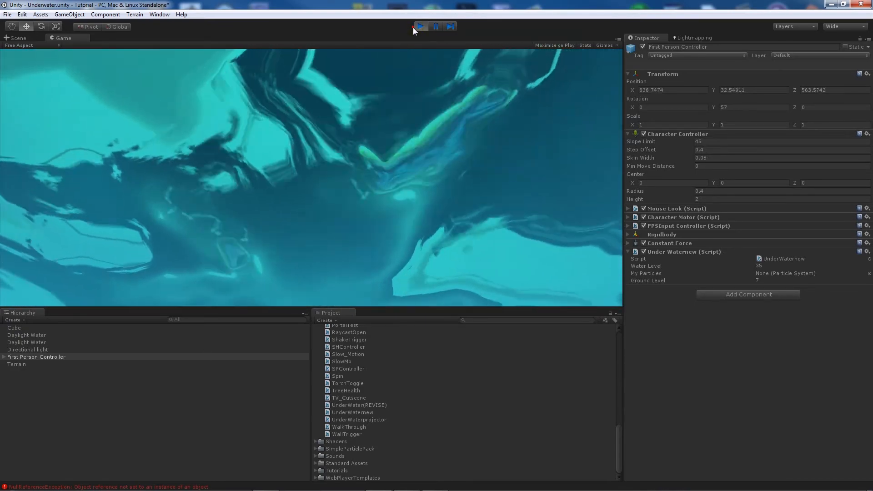
{"action": "left_click", "coordinate": [420, 26]}
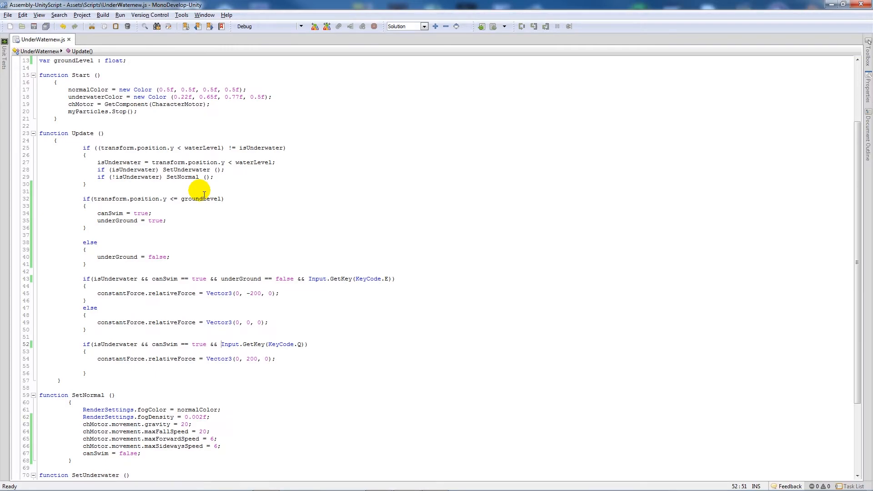
{"action": "scroll", "scroll_direction": "up", "scroll_amount": 3}
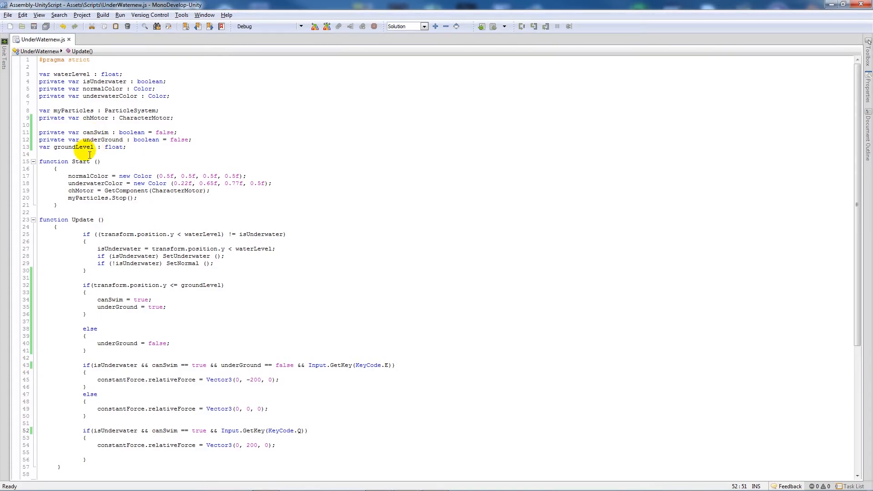
{"action": "scroll", "scroll_direction": "down", "scroll_amount": 3}
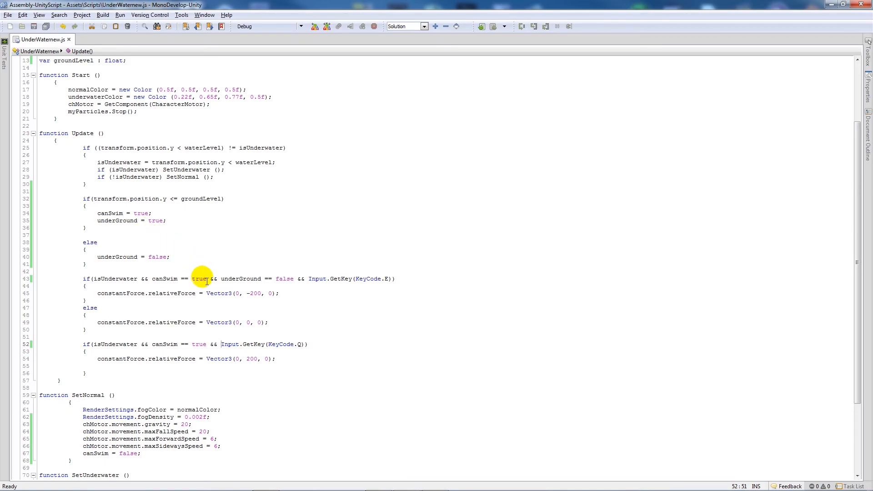
{"action": "scroll", "scroll_direction": "down", "scroll_amount": 3}
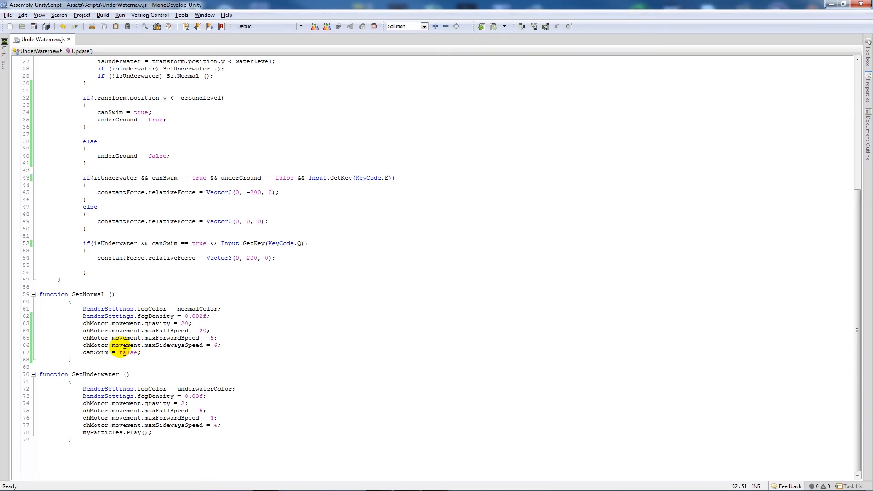
{"action": "scroll", "scroll_direction": "up", "scroll_amount": 3}
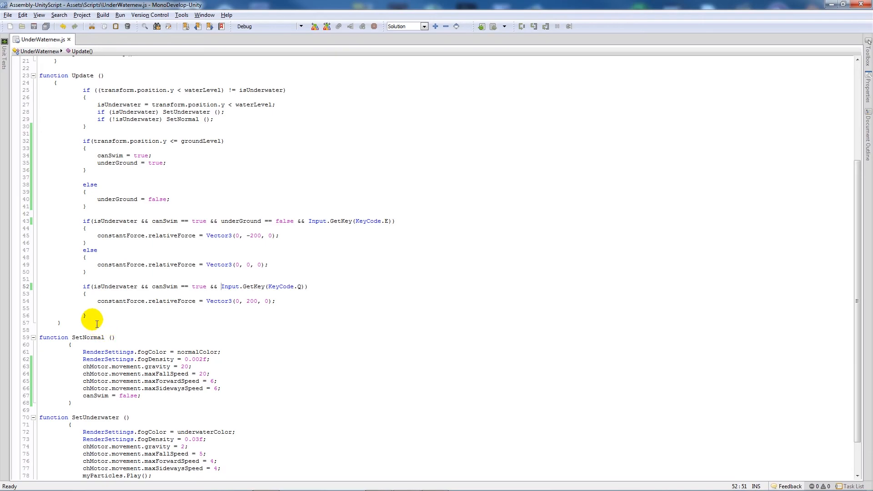
{"action": "scroll", "scroll_direction": "up", "scroll_amount": 3}
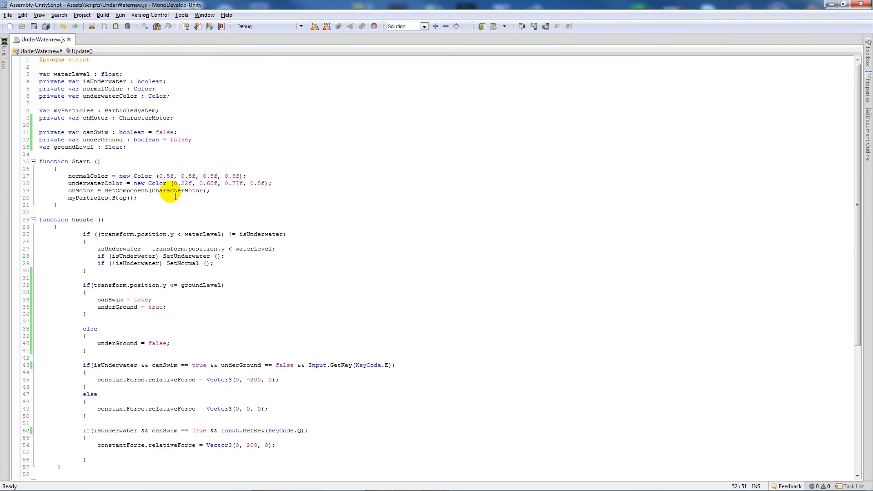
{"action": "left_click", "coordinate": [221, 431]}
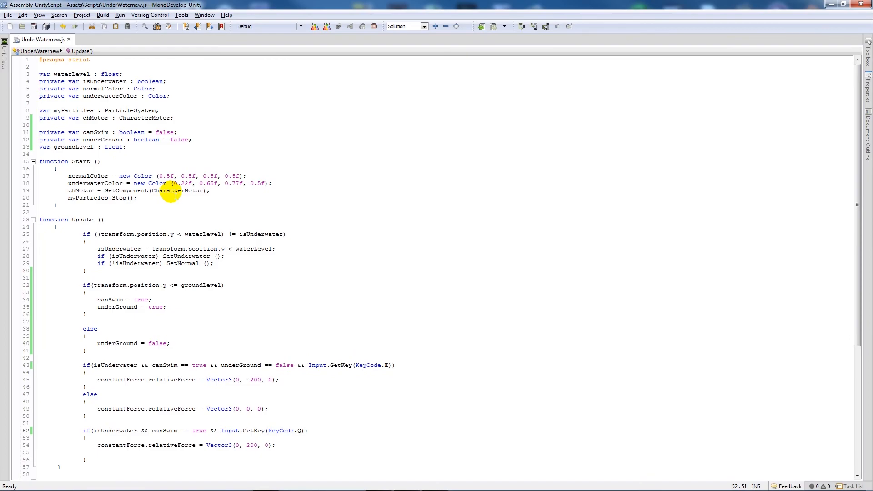
{"action": "left_click", "coordinate": [221, 431]}
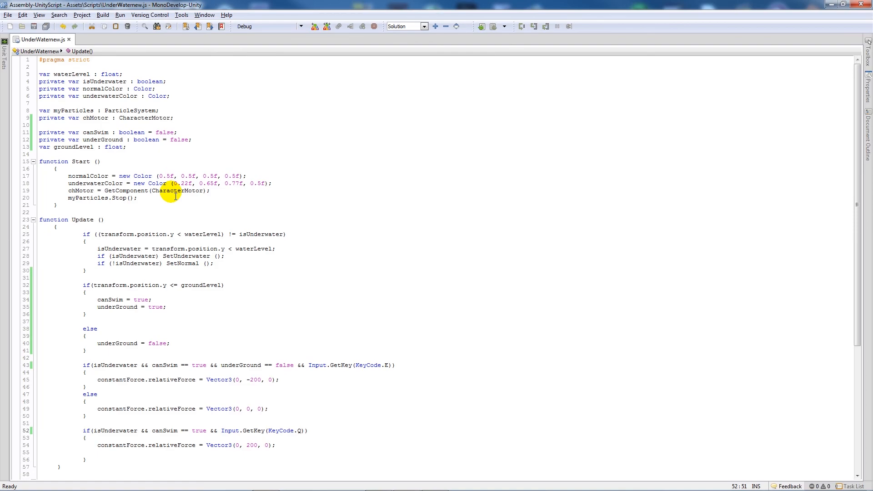
{"action": "scroll", "scroll_direction": "down", "scroll_amount": 3}
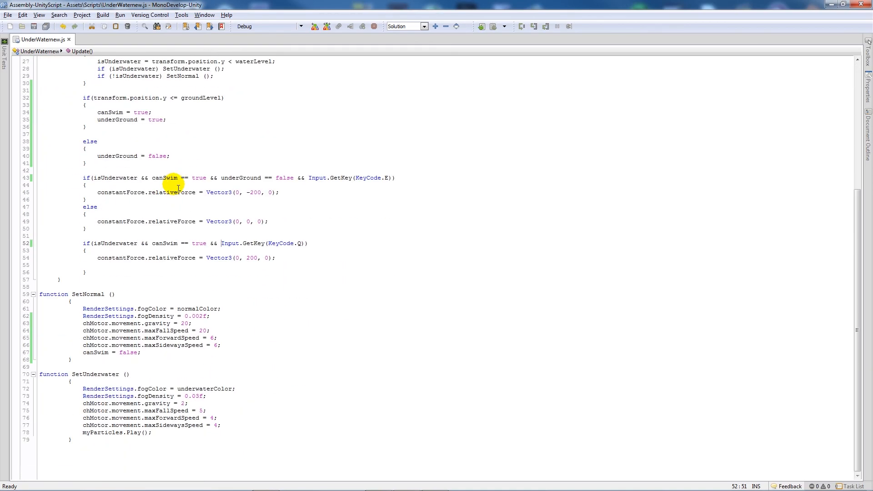
{"action": "mouse_move", "coordinate": [218, 131]}
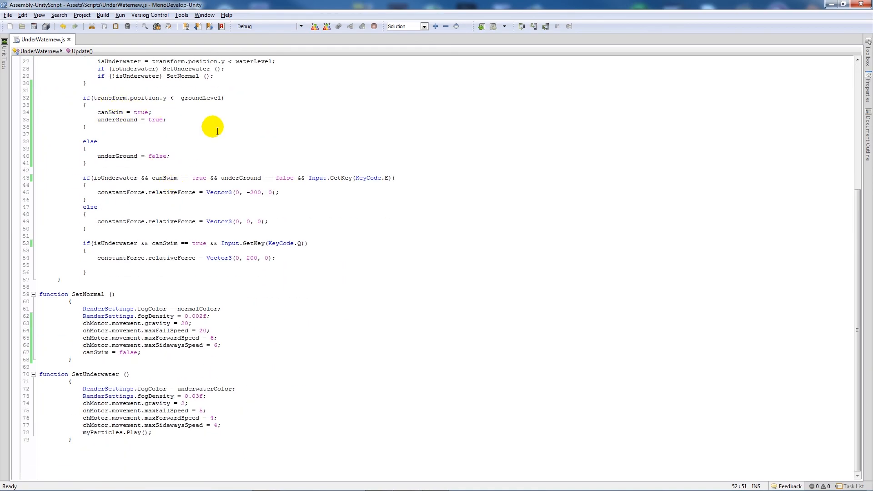